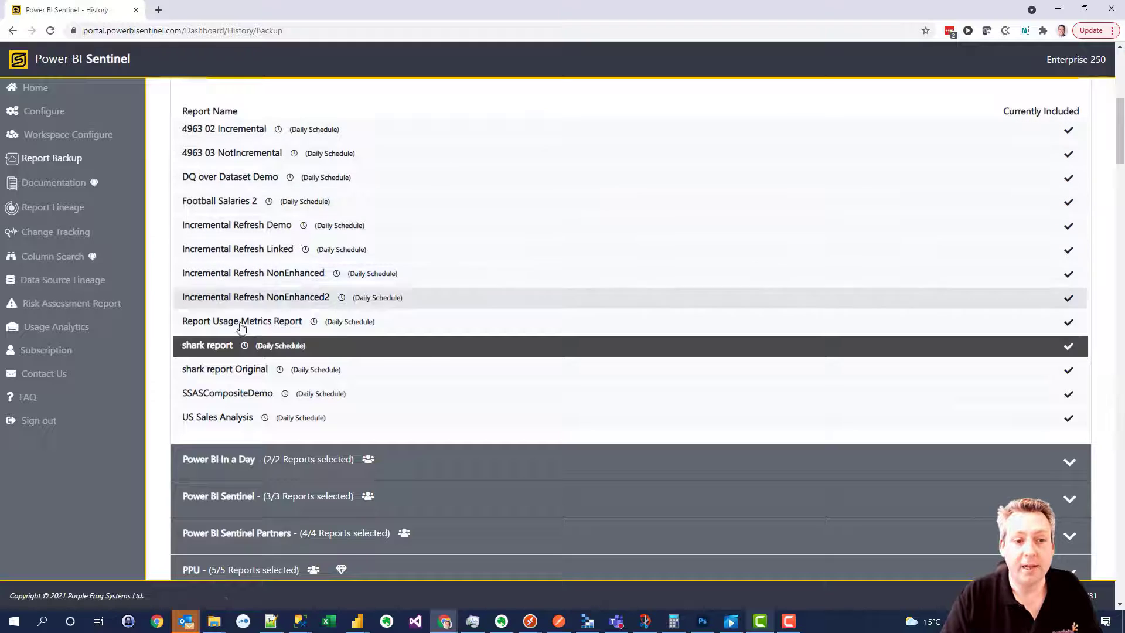
Show the shark report's backup history from the Report Backup list.
click(207, 345)
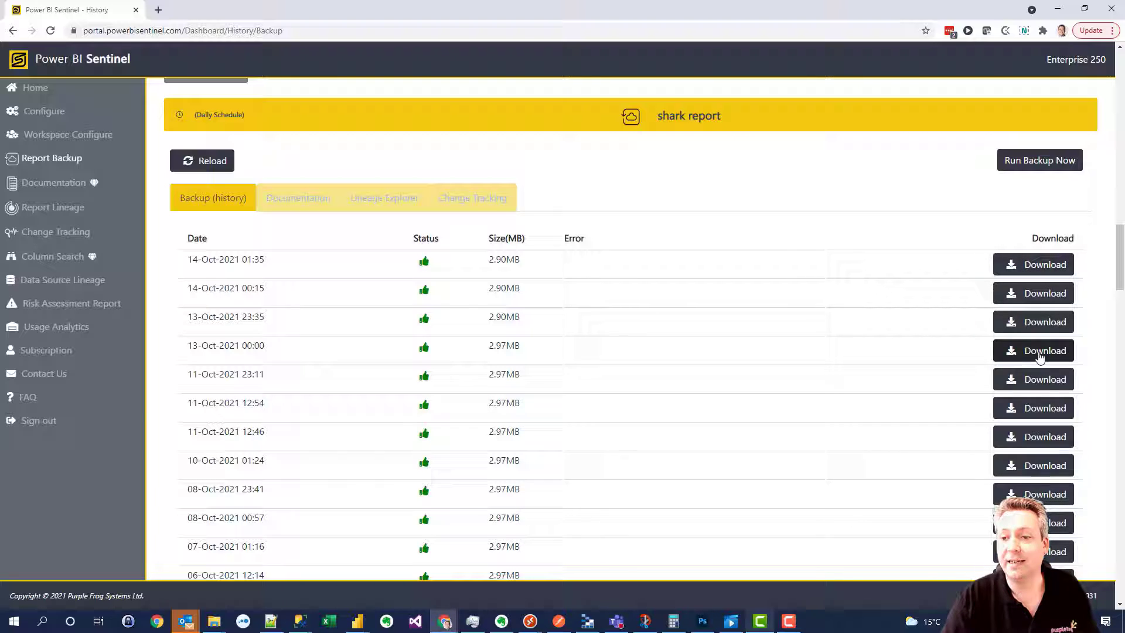
Download the shark report backup dated 13-Oct-2021 00:00.
click(1034, 350)
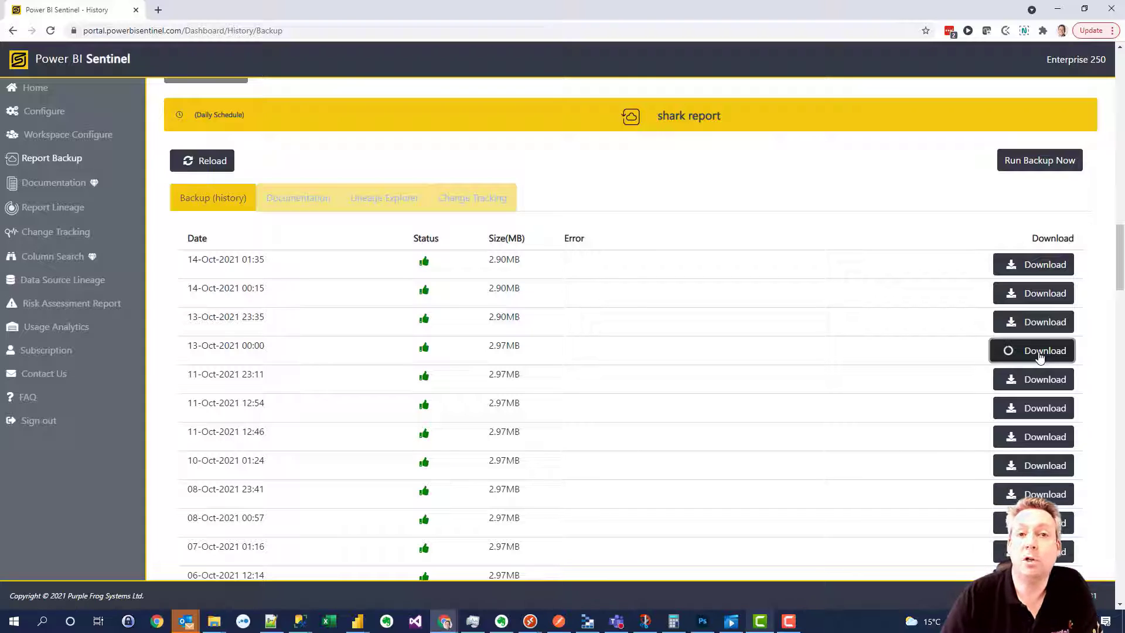
click(1033, 350)
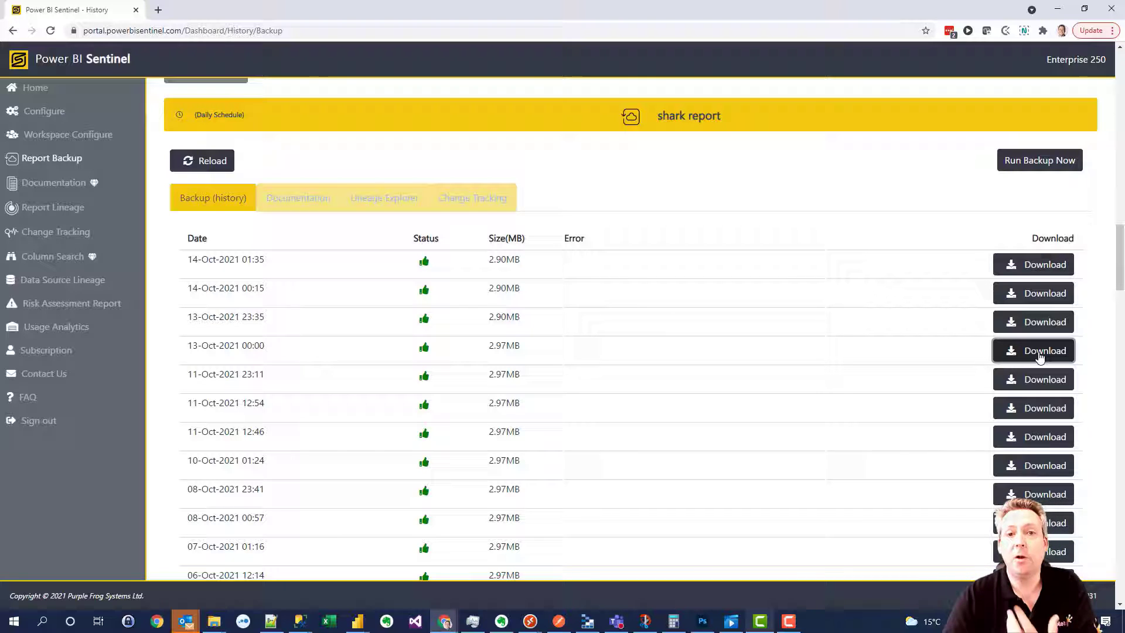
click(1033, 350)
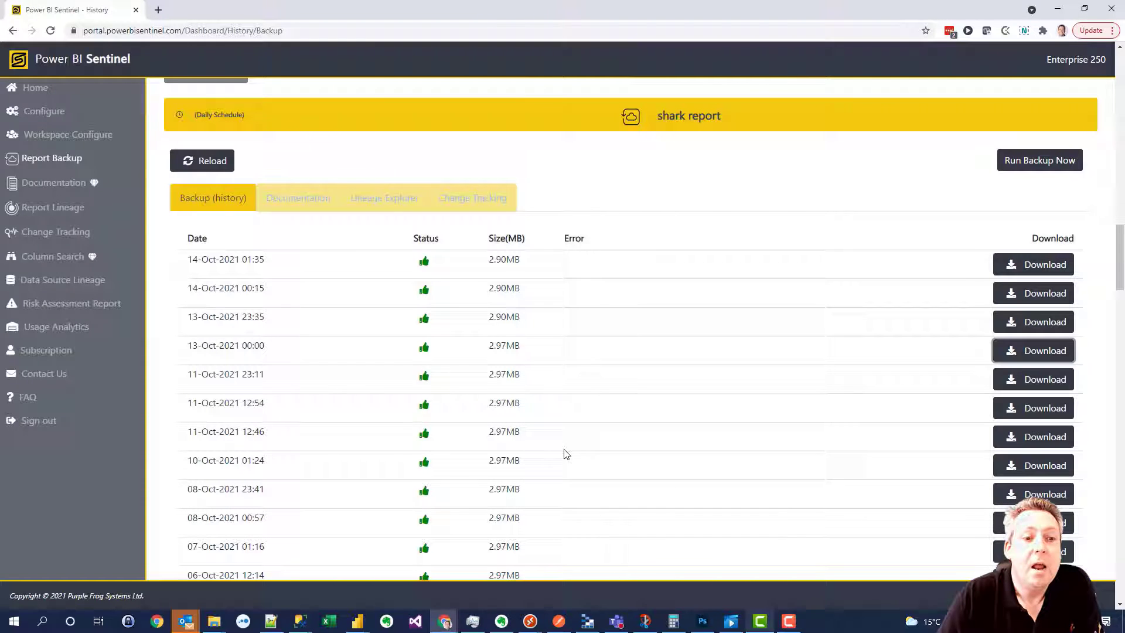
mouse_move(552, 436)
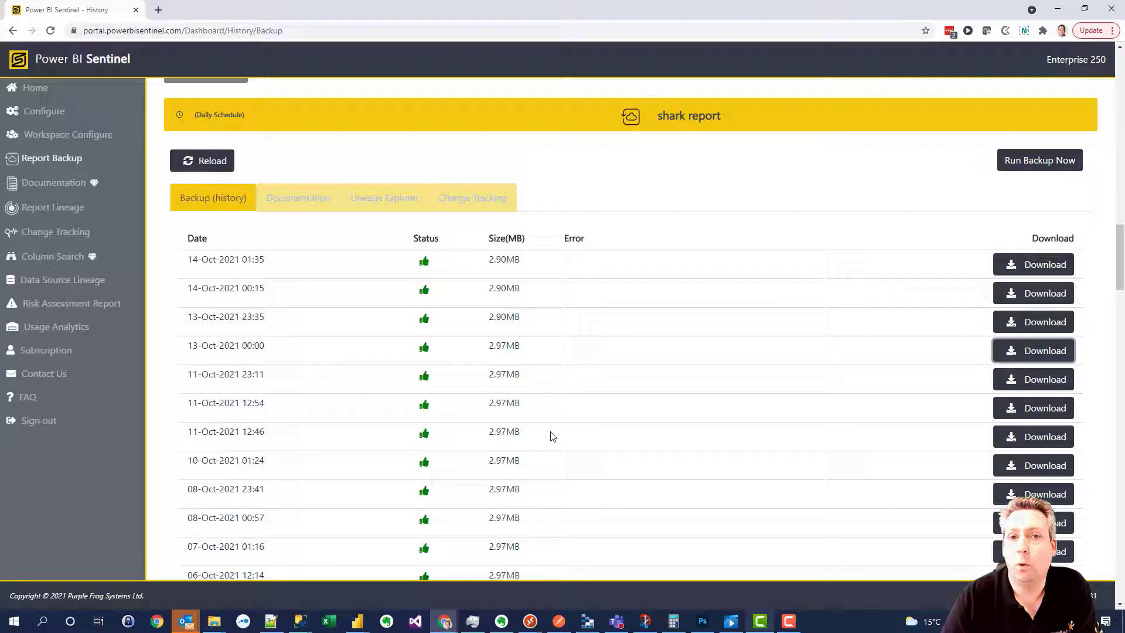
mouse_move(531, 344)
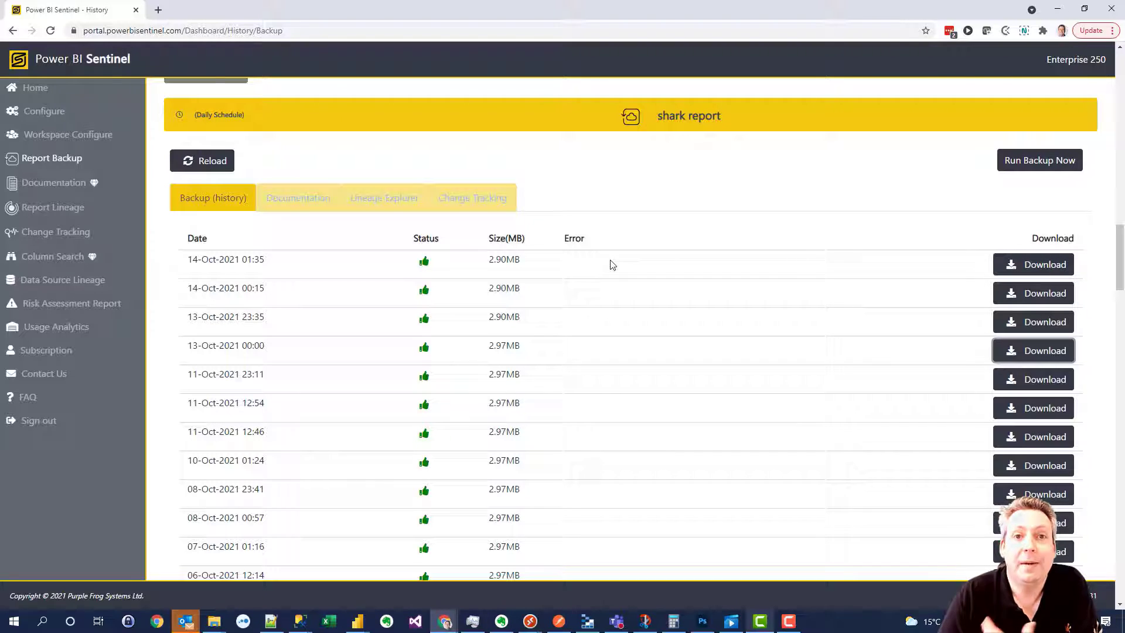
Compare the two toggled versions in the shark report's Change Tracking history.
click(472, 197)
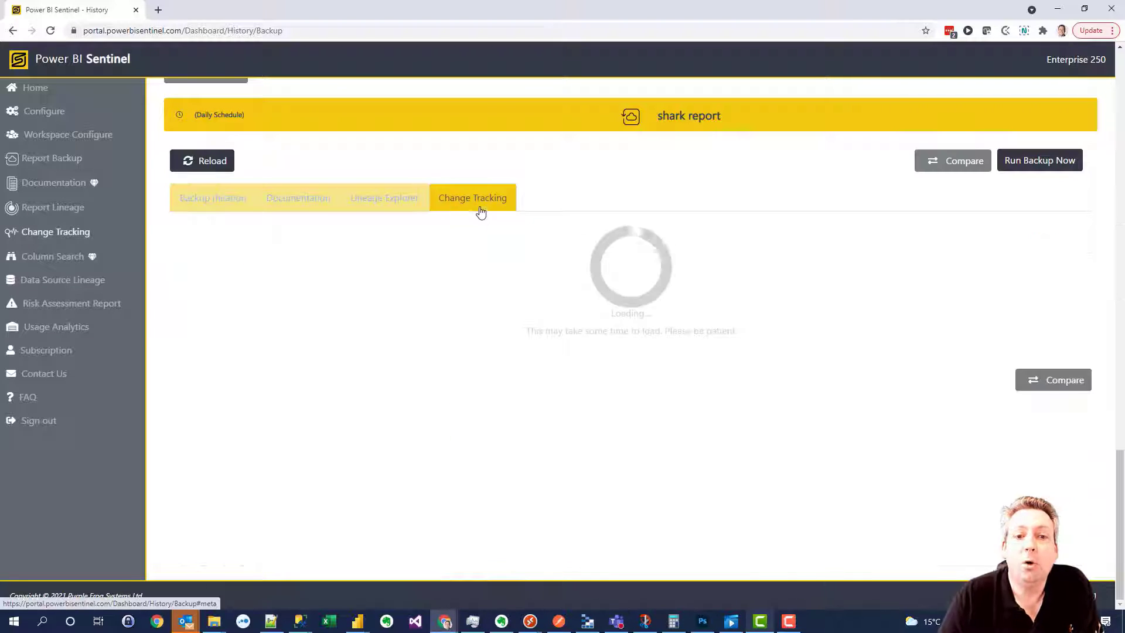
click(472, 196)
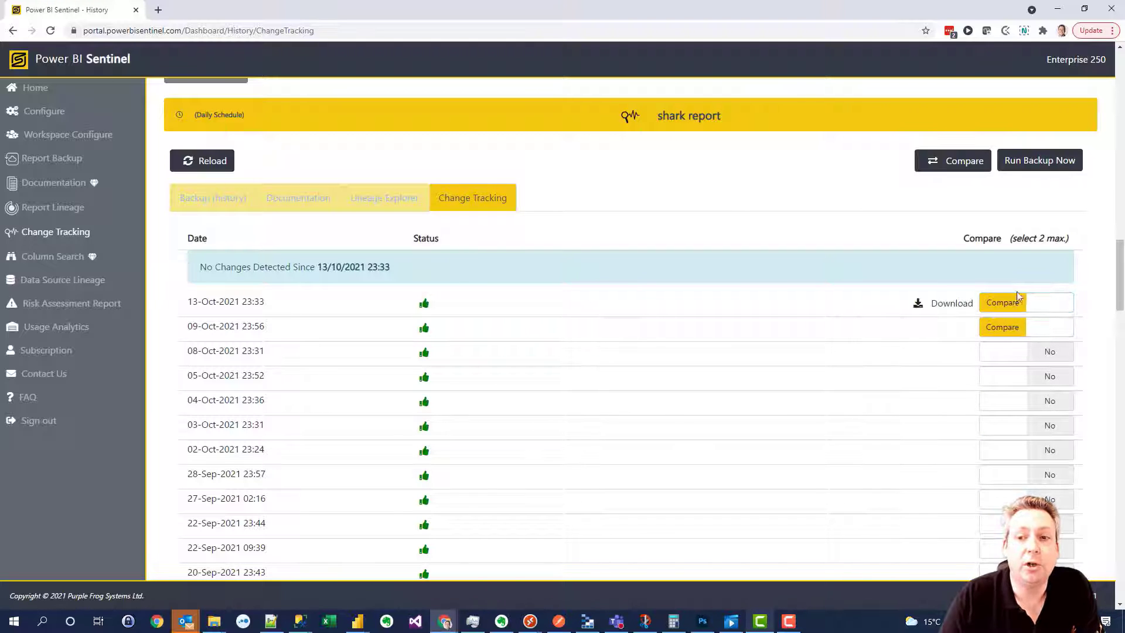
click(1002, 302)
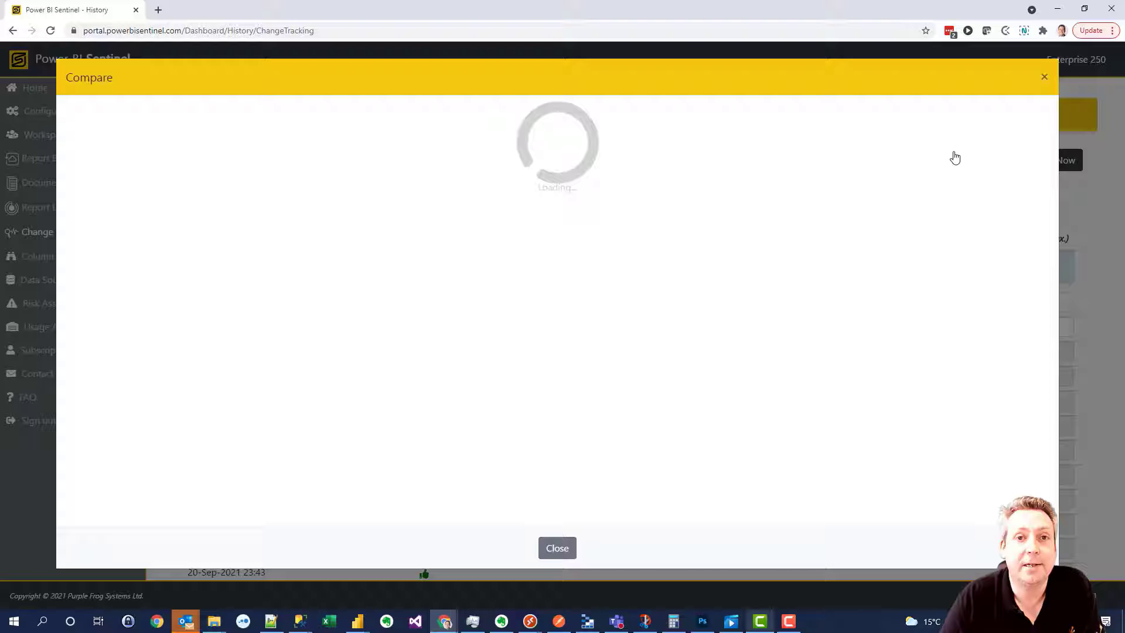
mouse_move(321, 226)
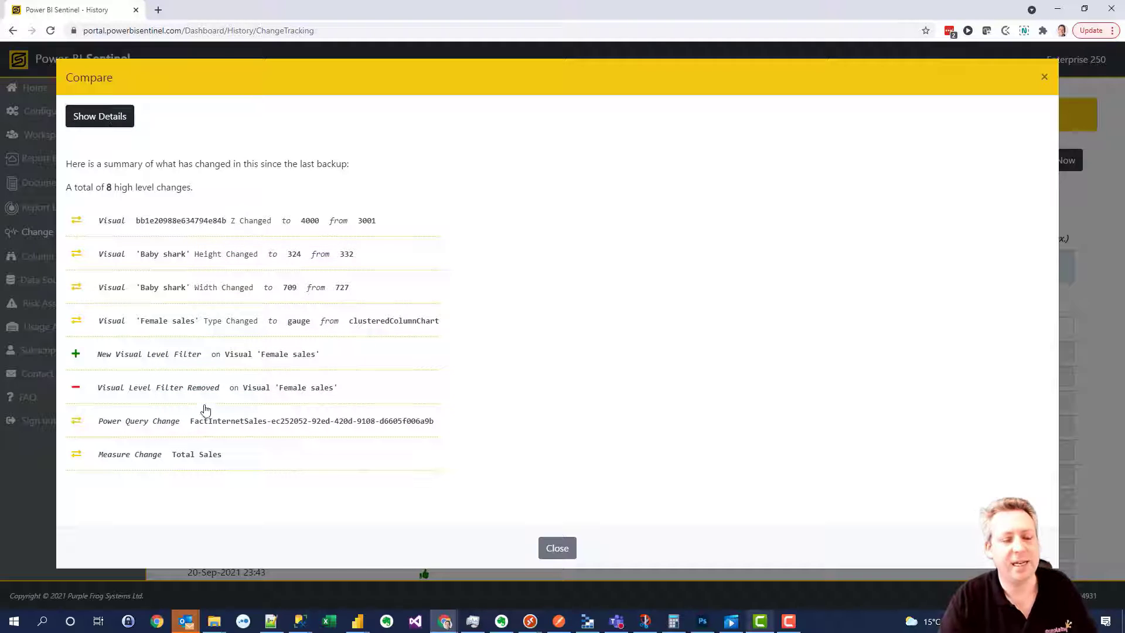
Review the Total Sales measure's old and new expressions in Show Details, then close the comparison.
click(99, 116)
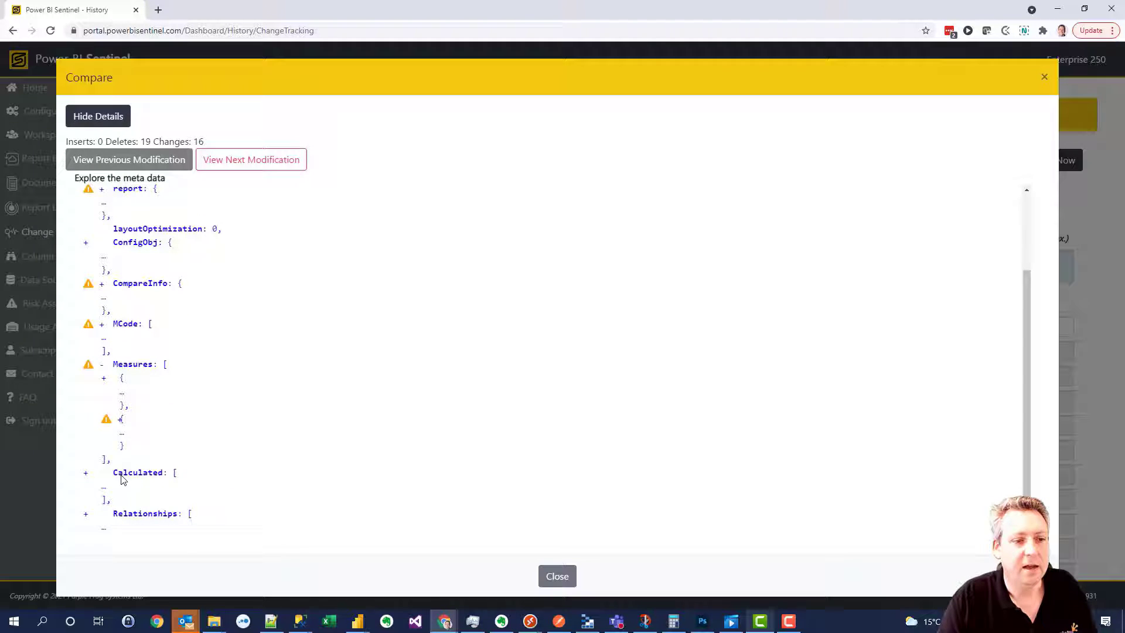
click(106, 418)
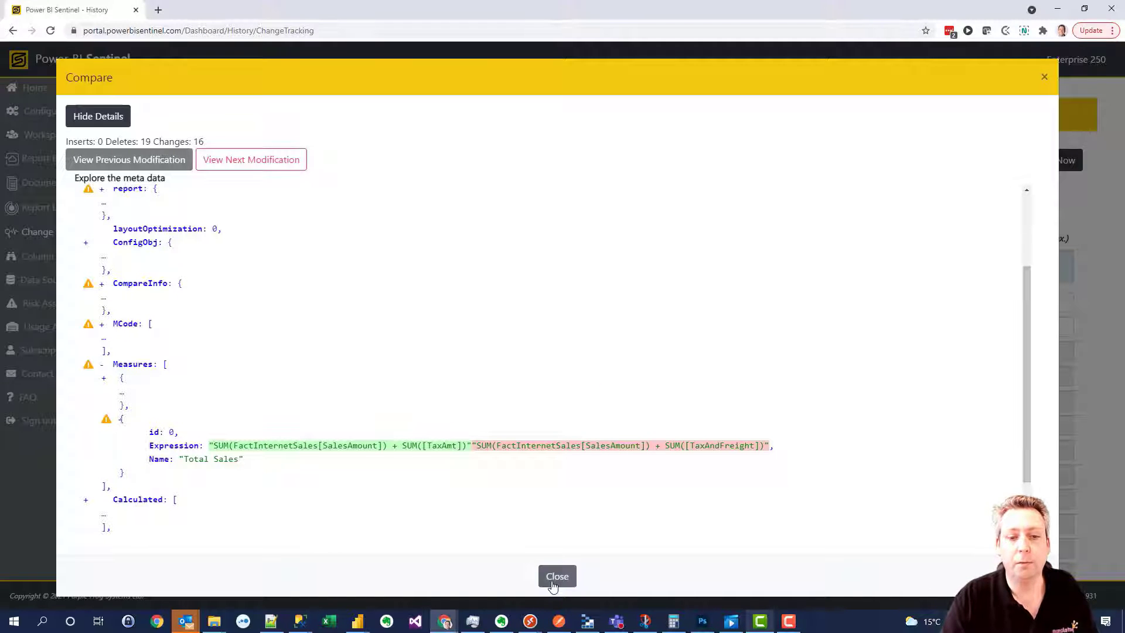
click(97, 116)
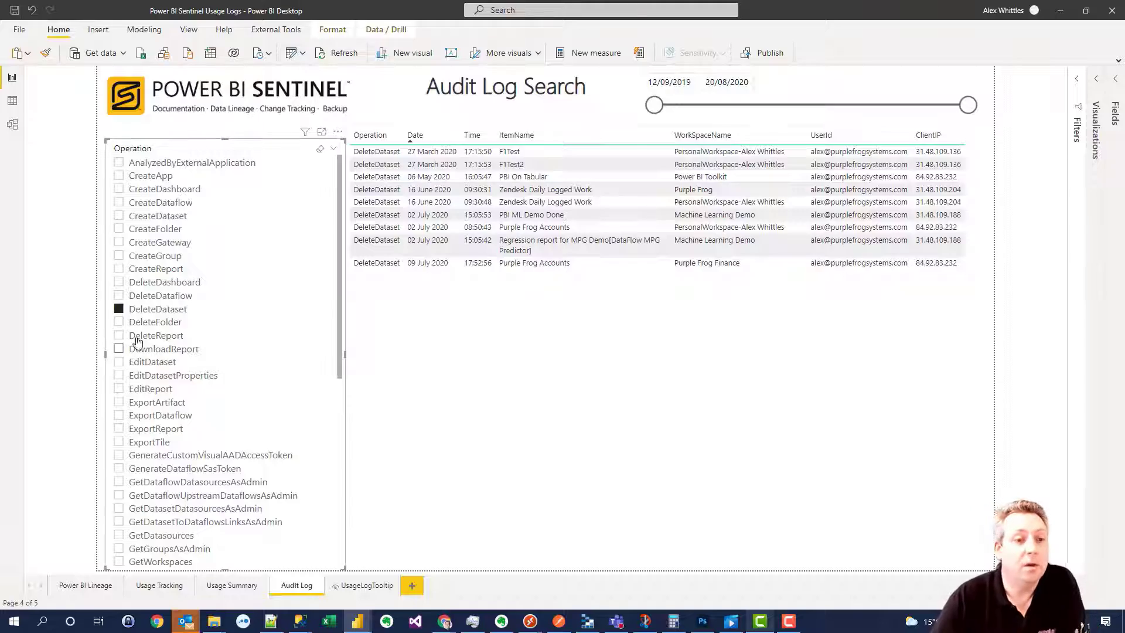
Filter the Audit Log's Operation slicer to EditDataset only.
click(151, 362)
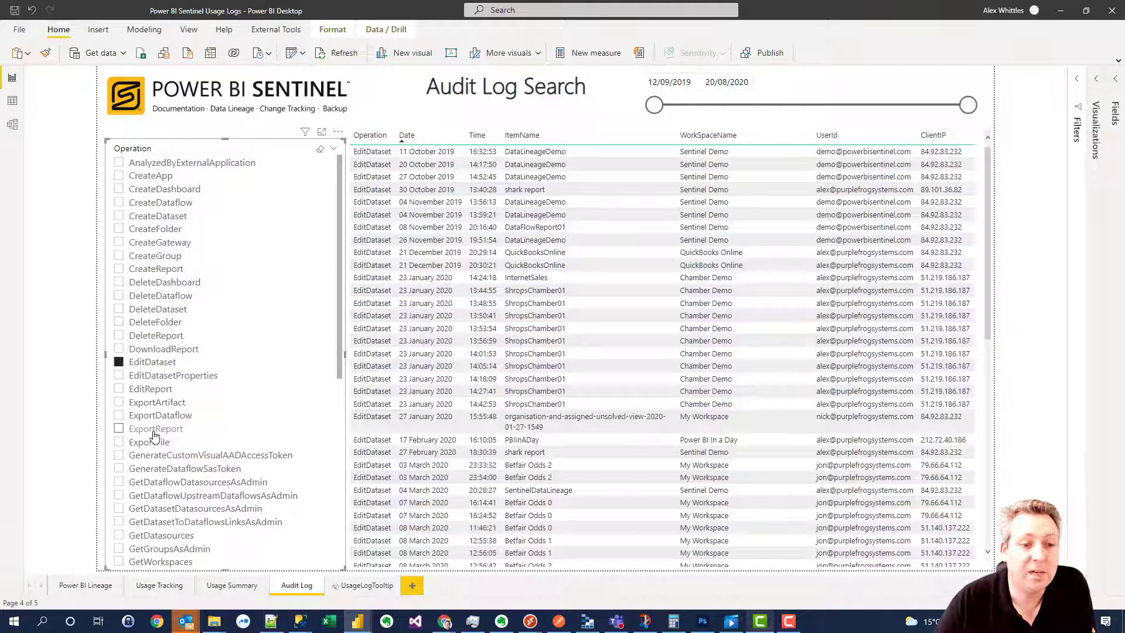
mouse_move(186, 420)
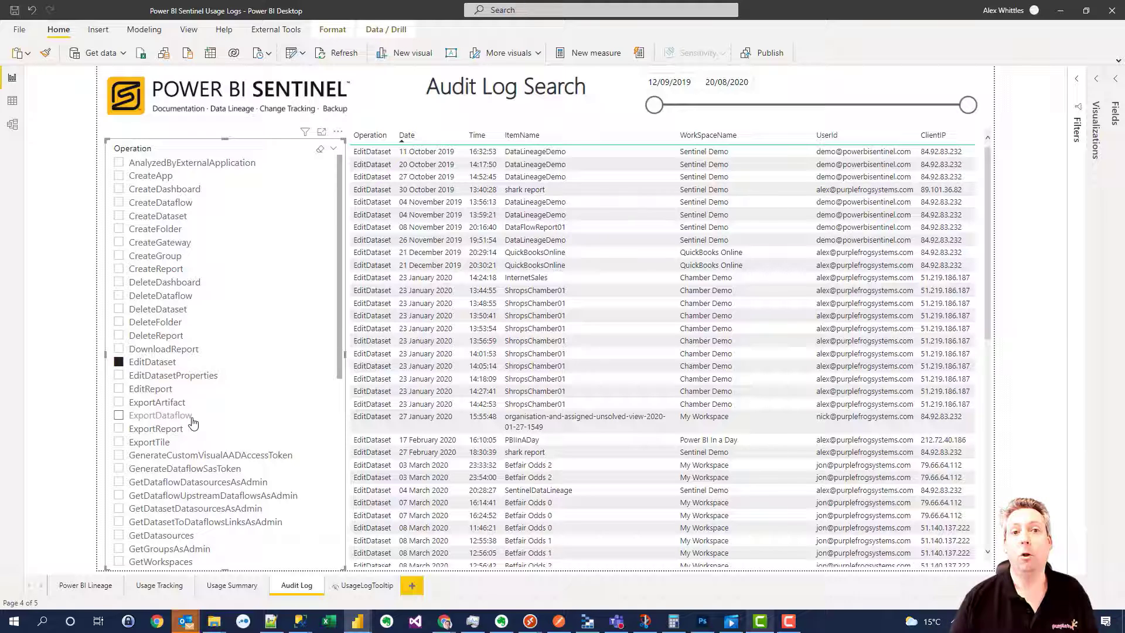
mouse_move(192, 422)
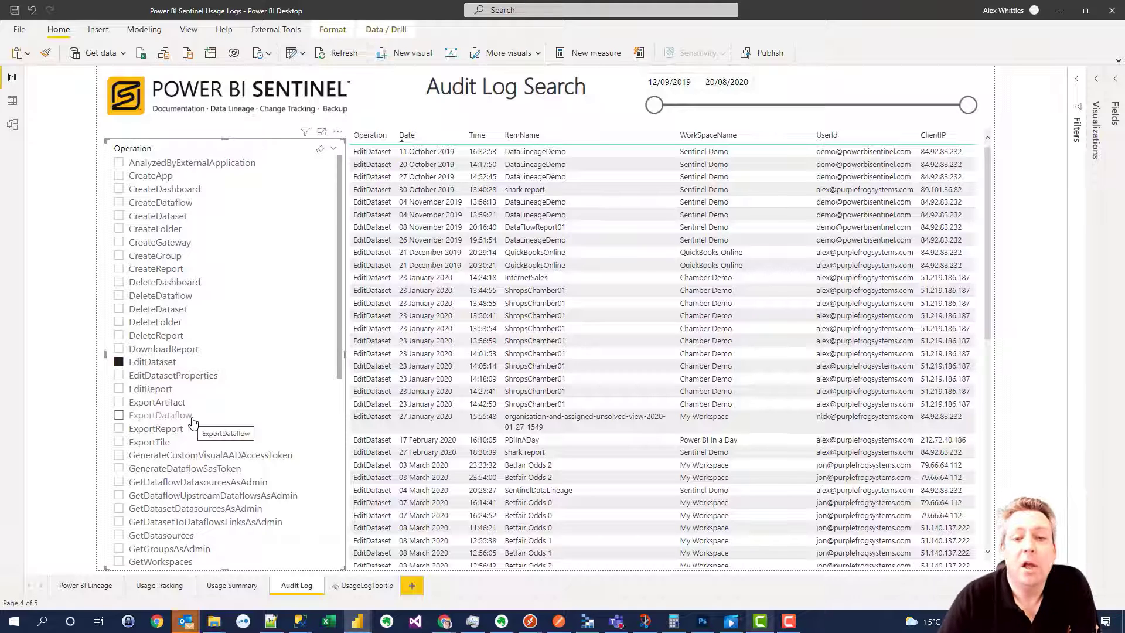